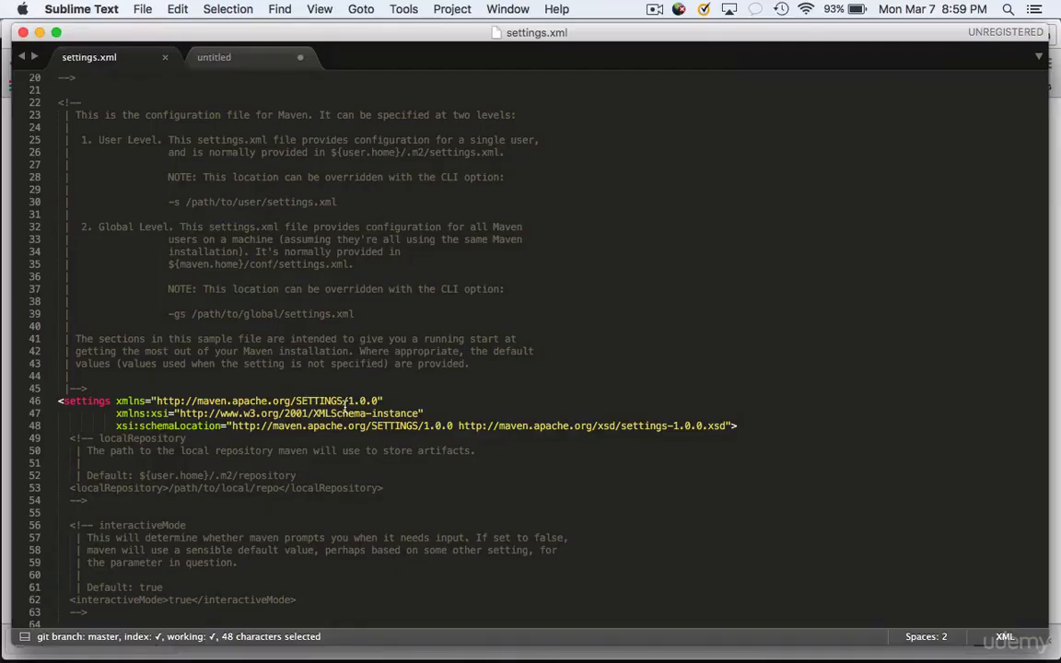
# Select lines 49–54, the commented localRepository block in settings.xml.
pyautogui.scroll(-3)
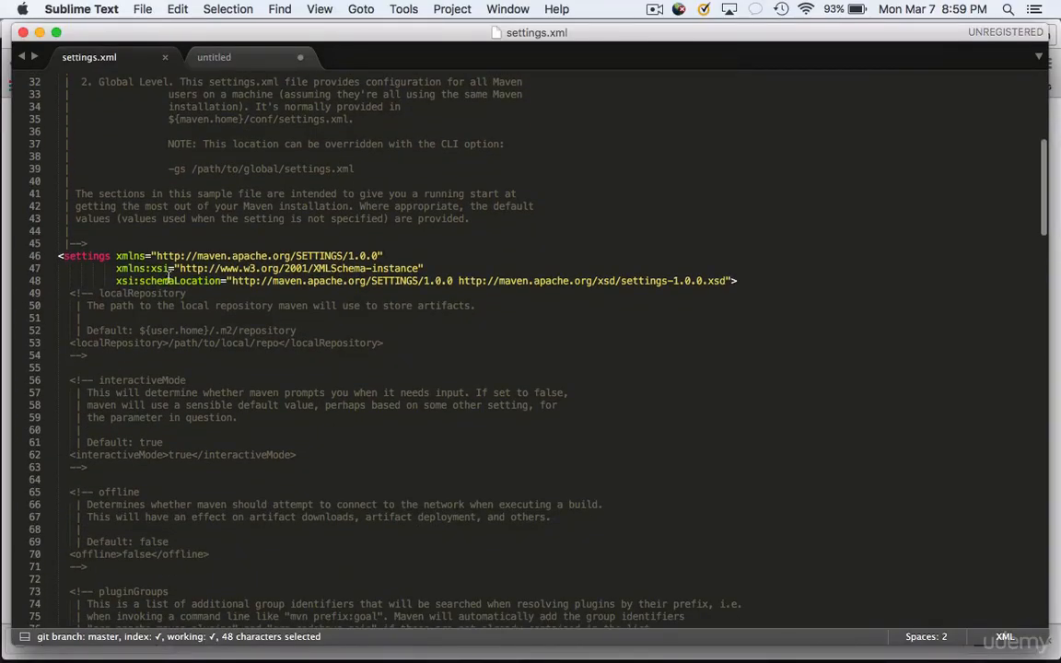
pyautogui.moveTo(69, 293); pyautogui.dragTo(143, 343)
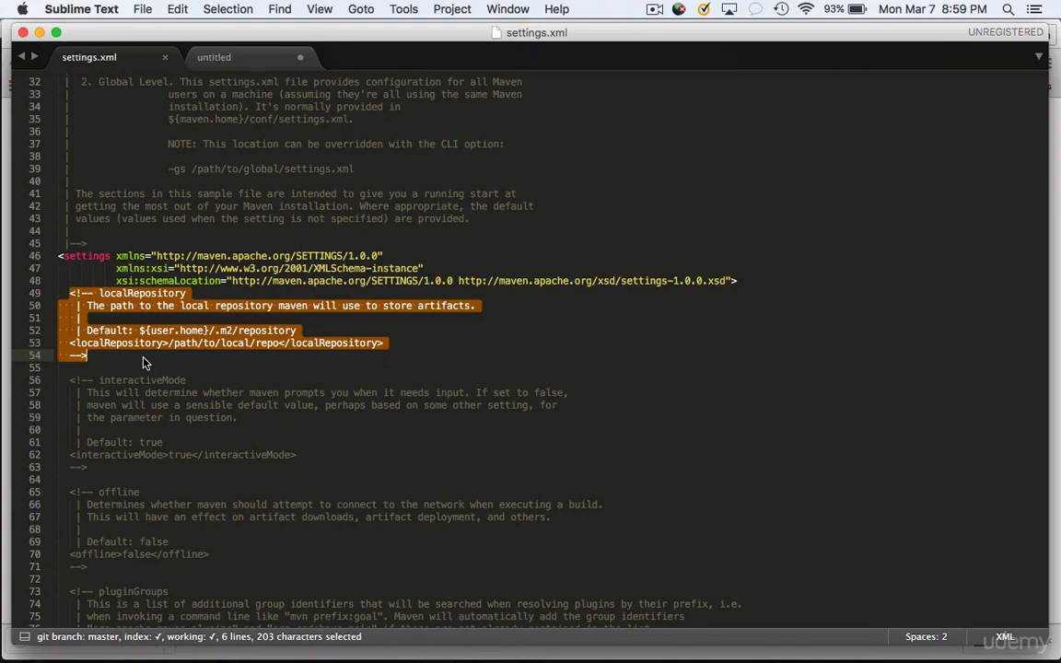
pyautogui.click(74, 380)
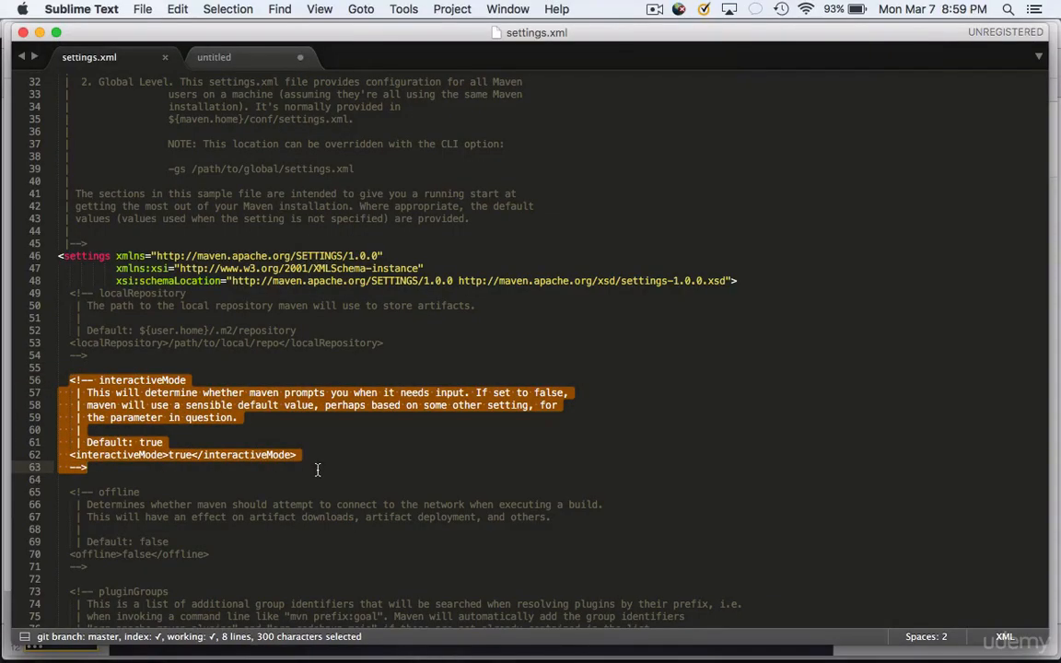
pyautogui.moveTo(317, 472)
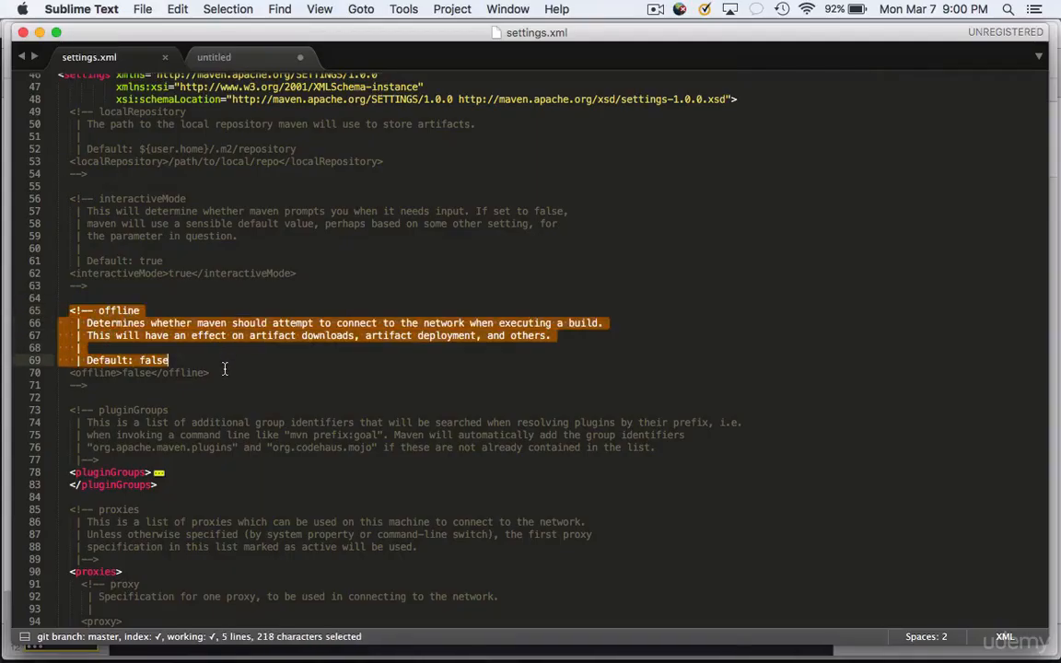
pyautogui.moveTo(224, 368); pyautogui.dragTo(210, 373)
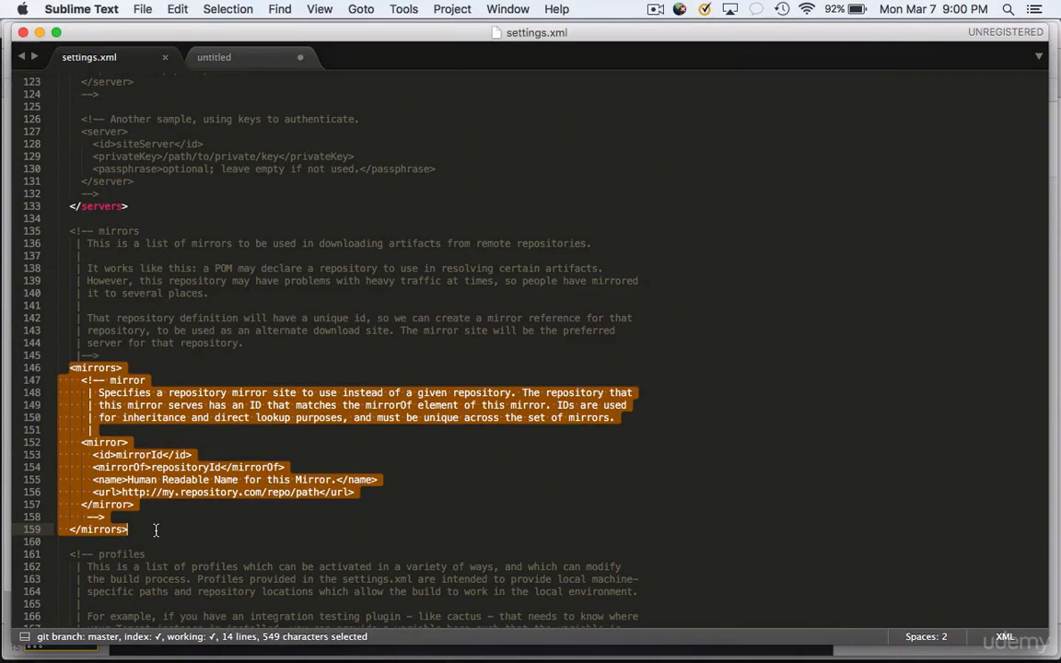
pyautogui.moveTo(157, 534)
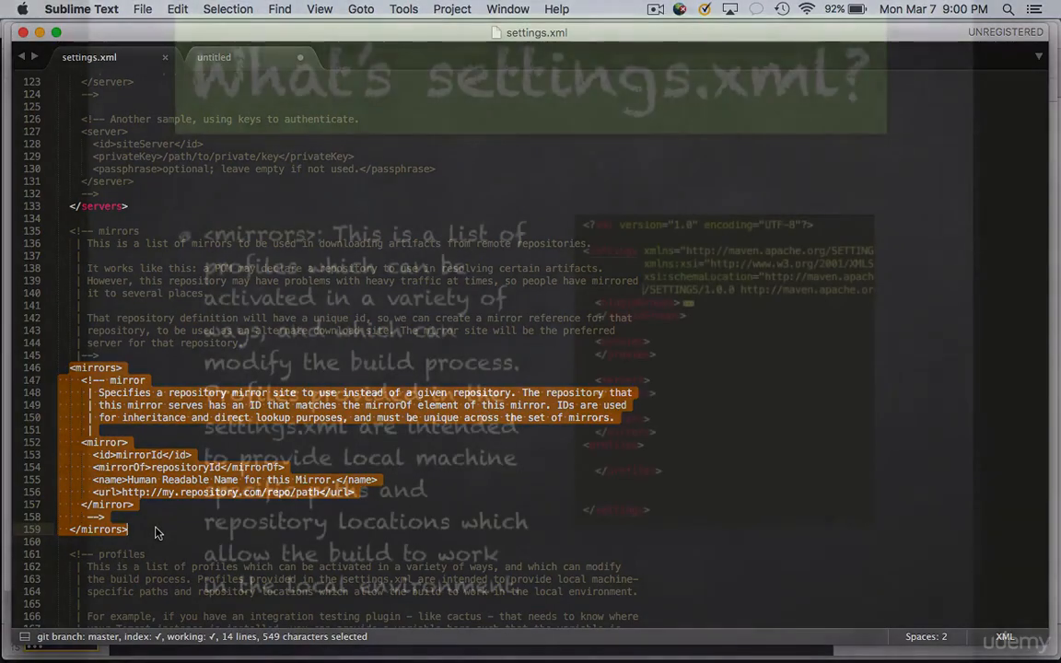
# Scroll down past line 182 to show the jdk-1.4 example profile in <profiles>.
pyautogui.scroll(-3)
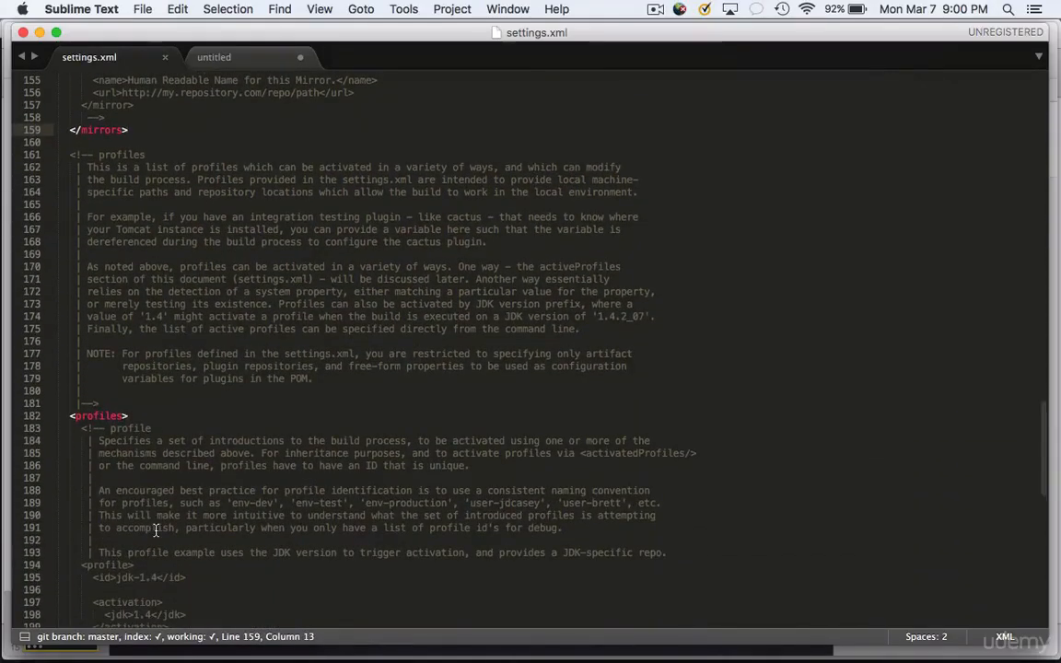
pyautogui.scroll(-3)
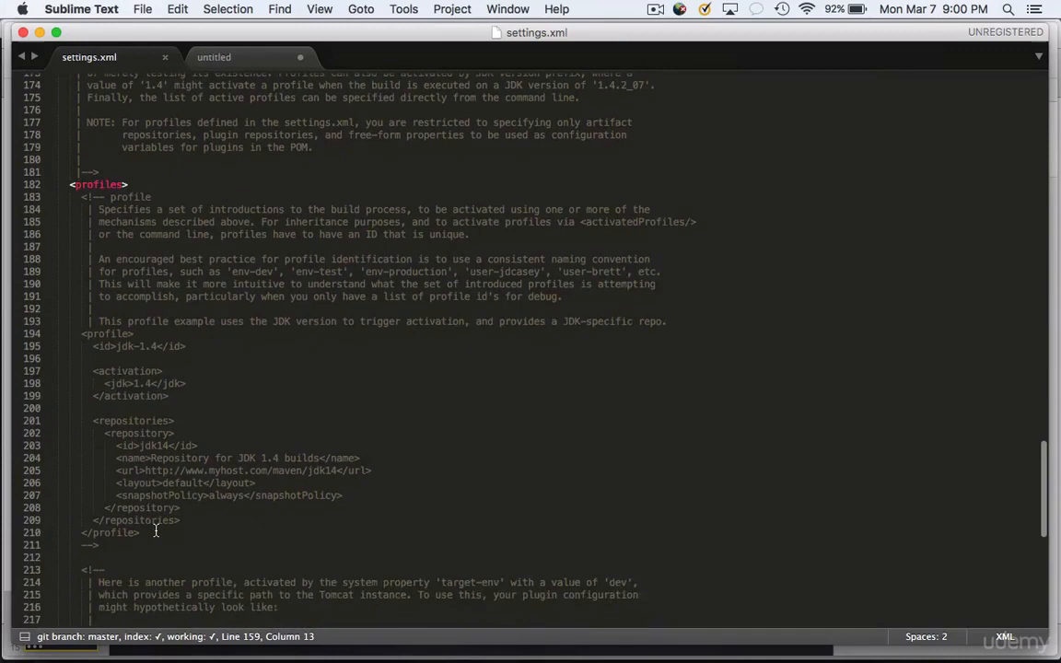